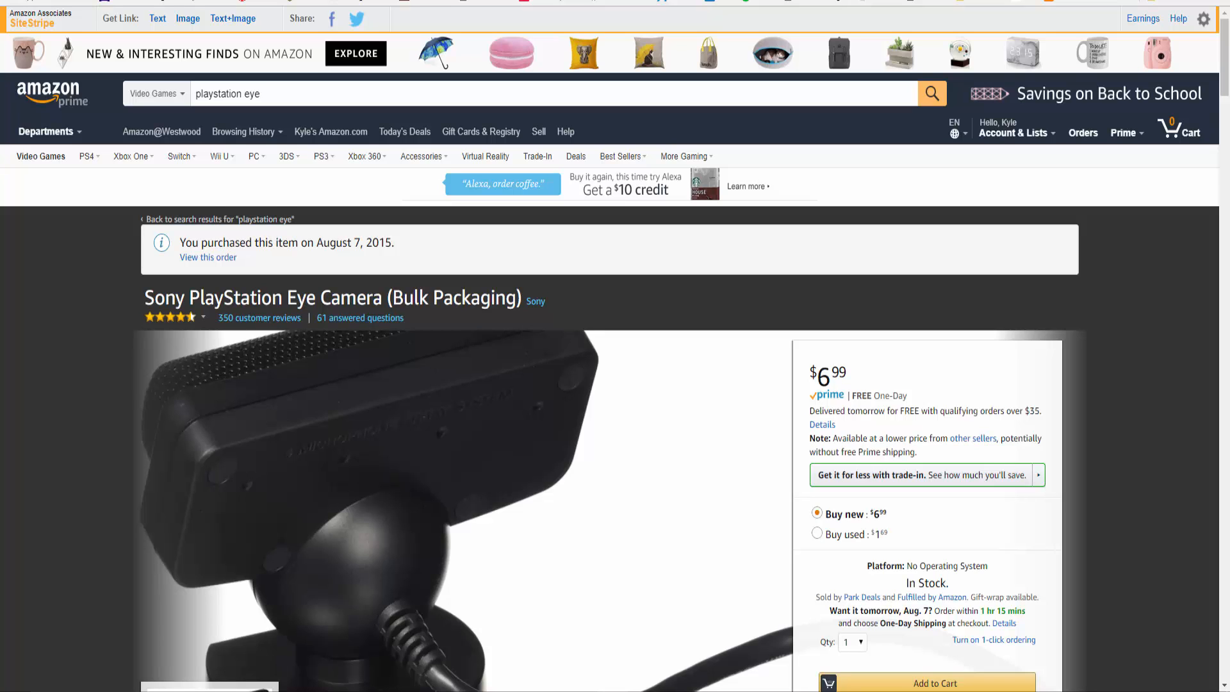
scroll("down", 3)
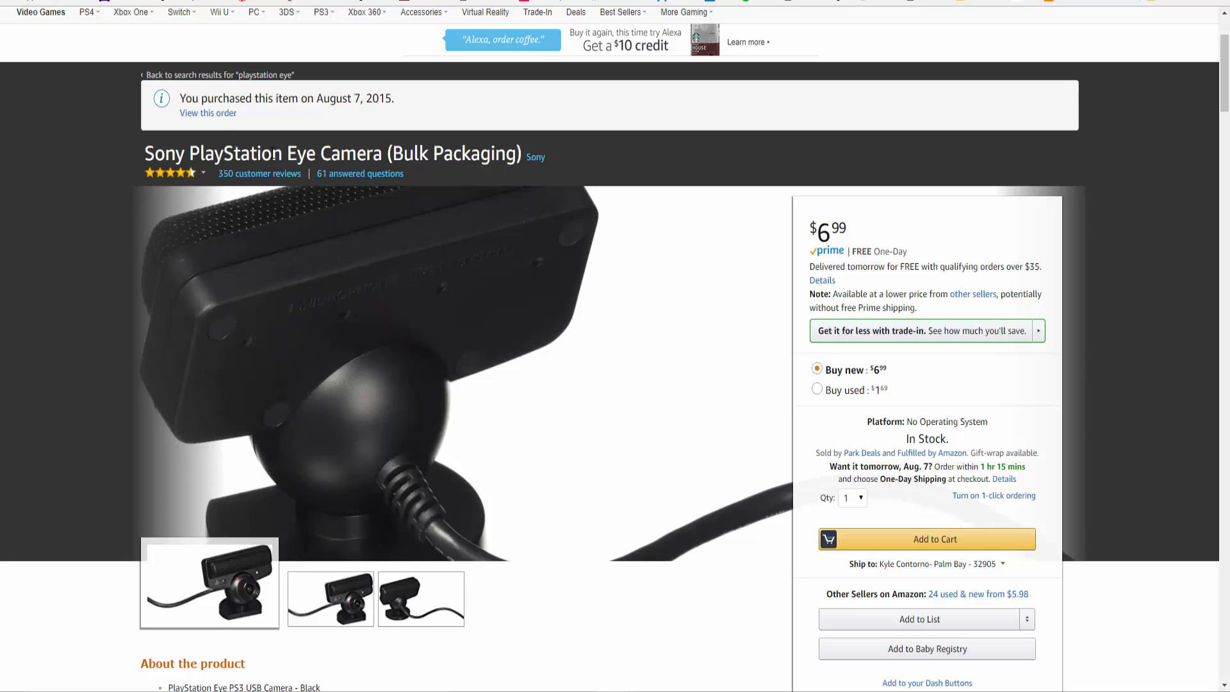
mouse_move(1035, 285)
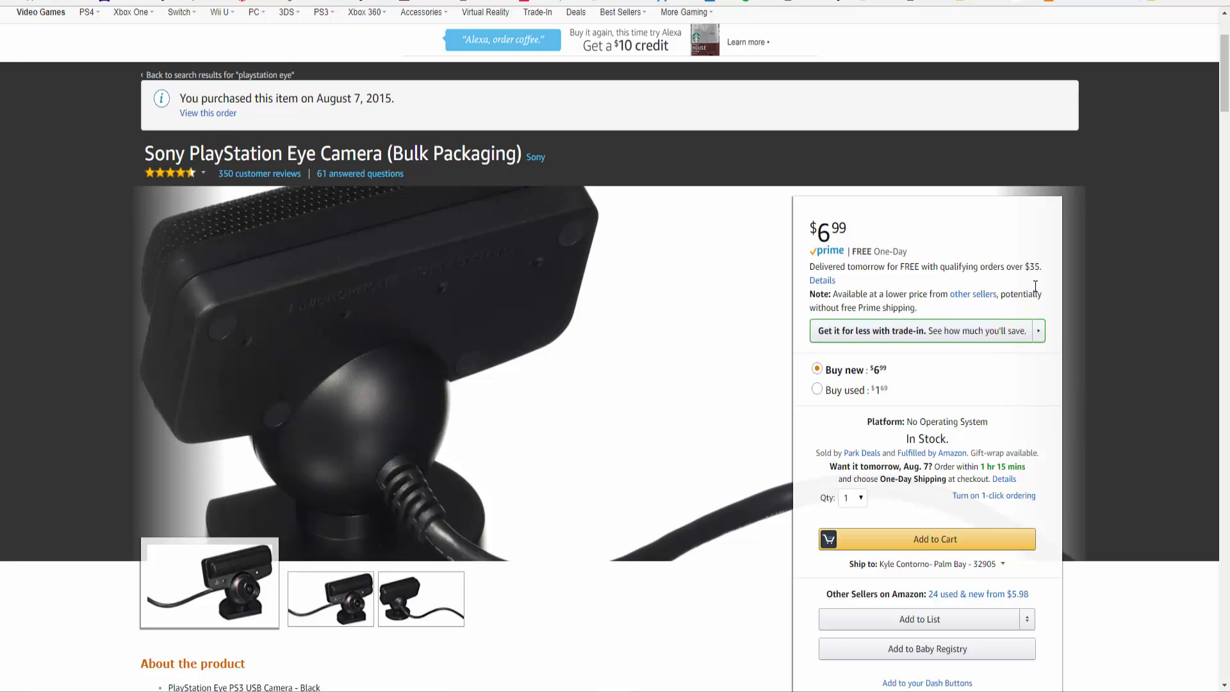
mouse_move(813, 265)
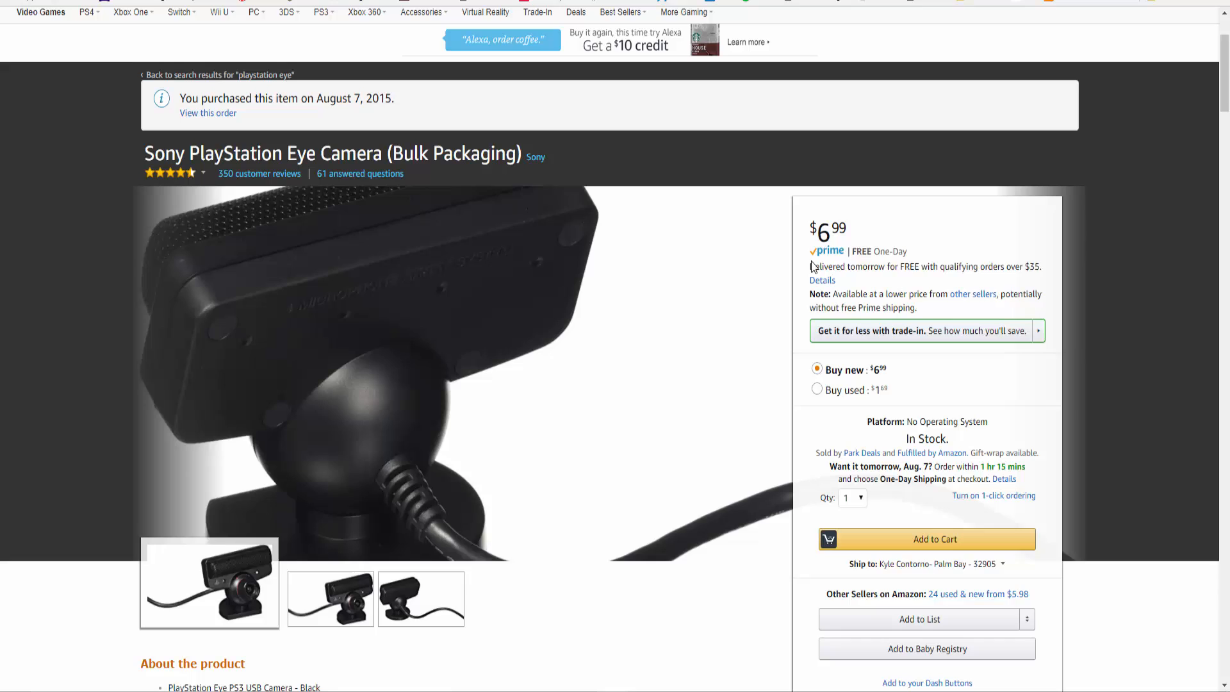
scroll("down", 3)
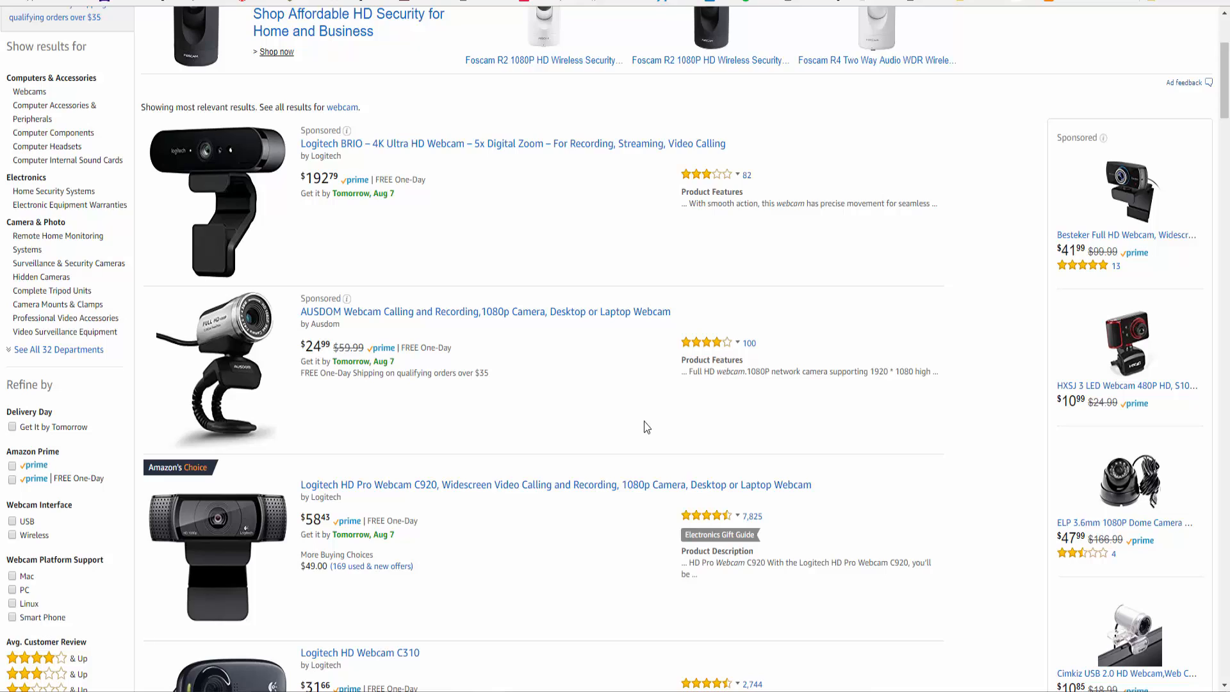
mouse_move(464, 436)
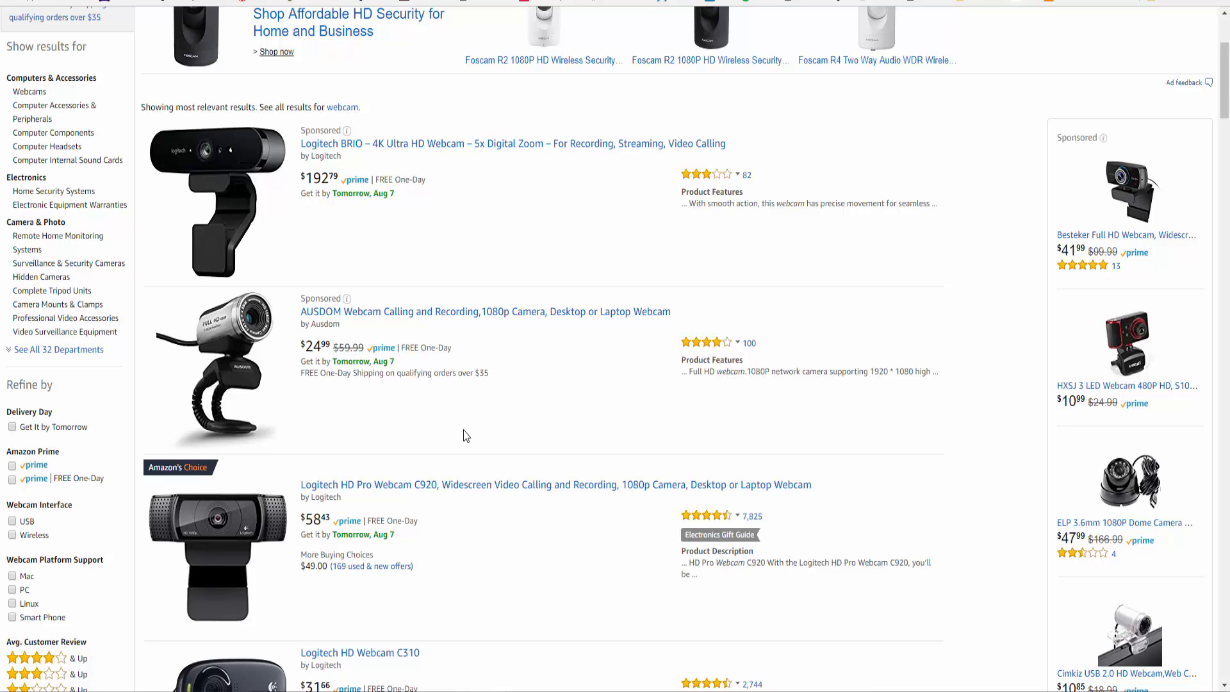
mouse_move(463, 416)
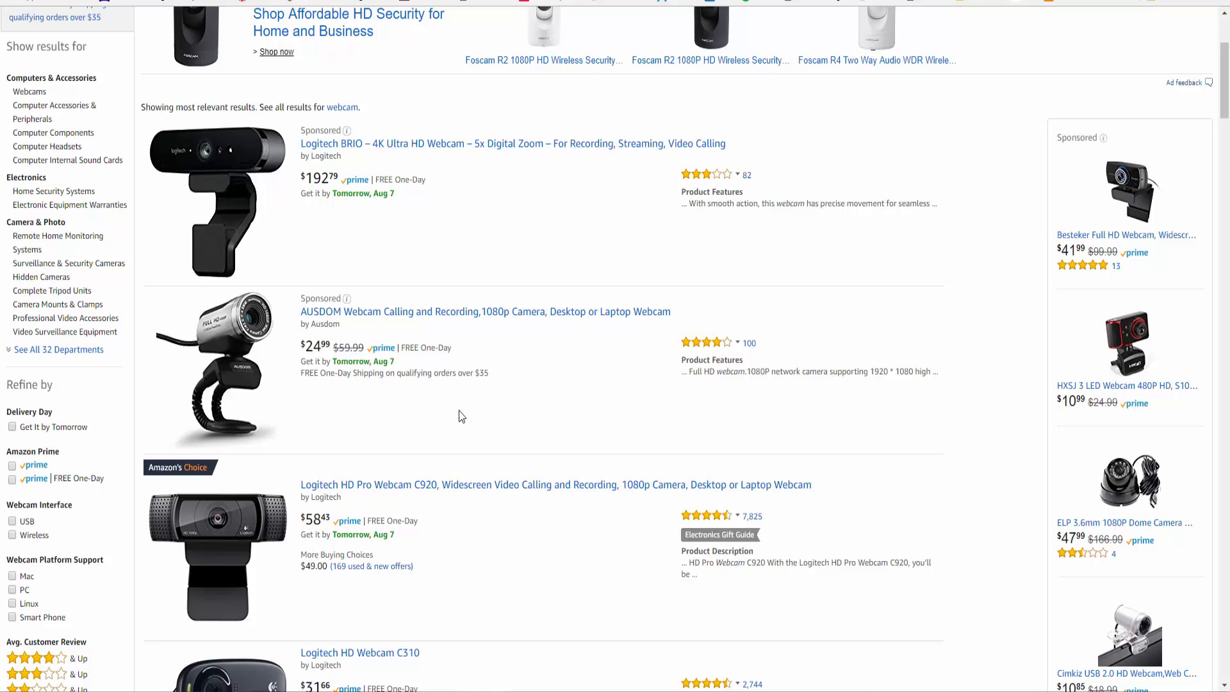
mouse_move(480, 317)
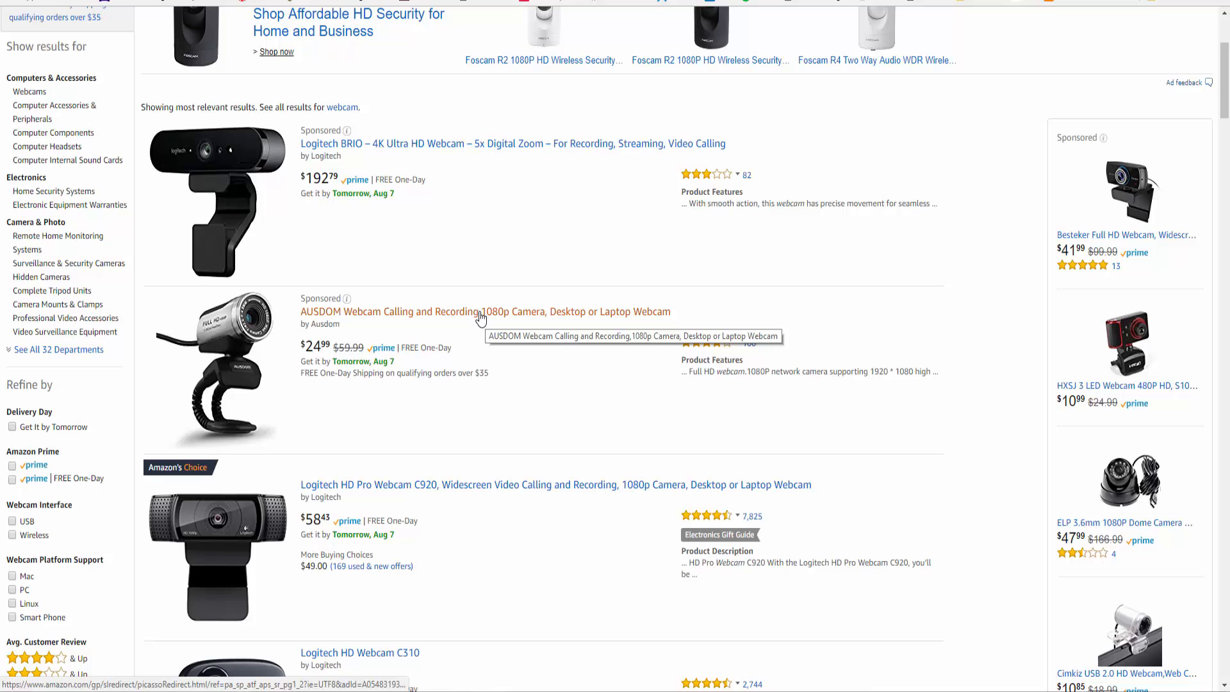
mouse_move(416, 155)
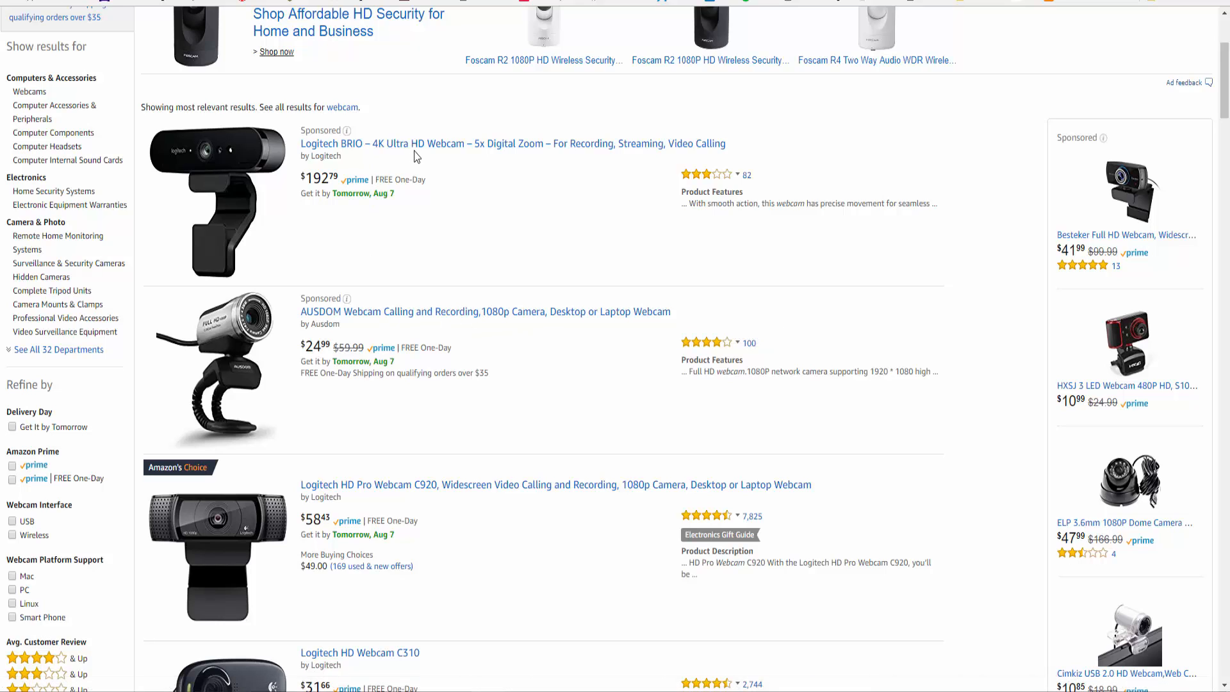
mouse_move(540, 237)
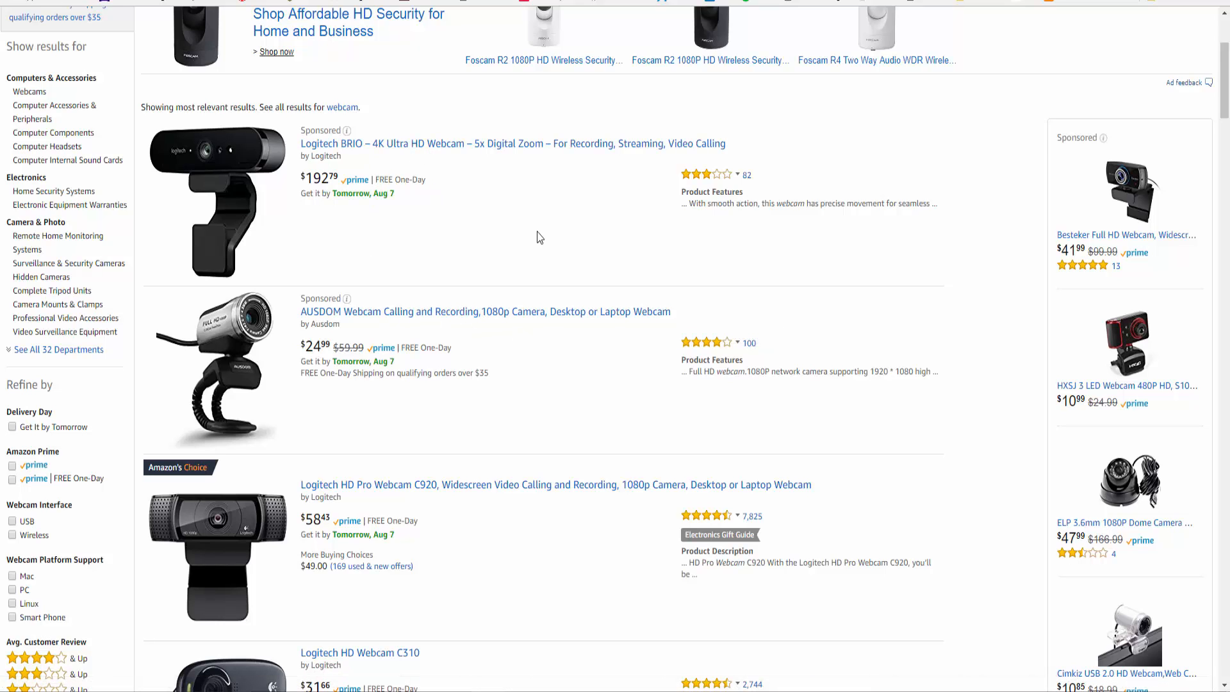